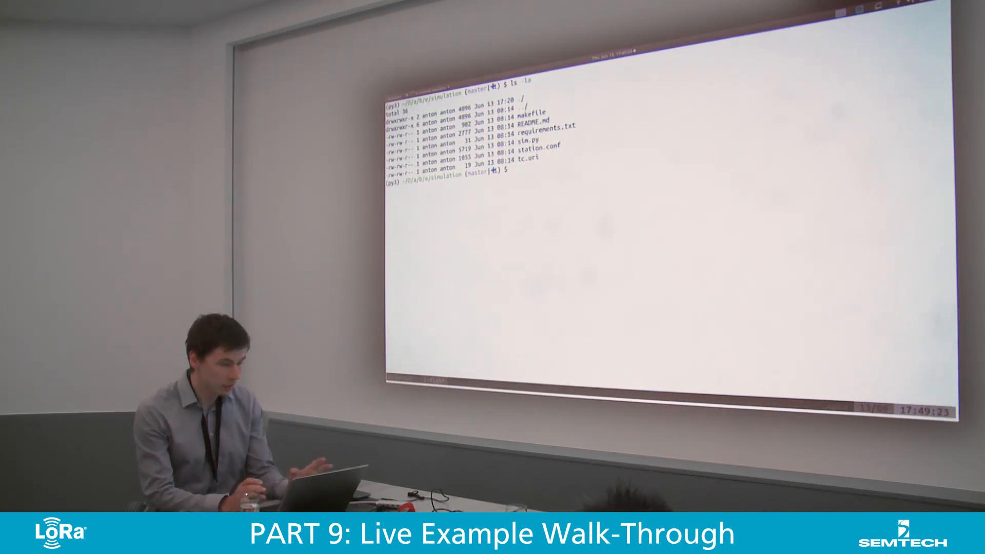
Print tc.uri to check the simulation's server address, then show station.conf
type("cat tc.uri")
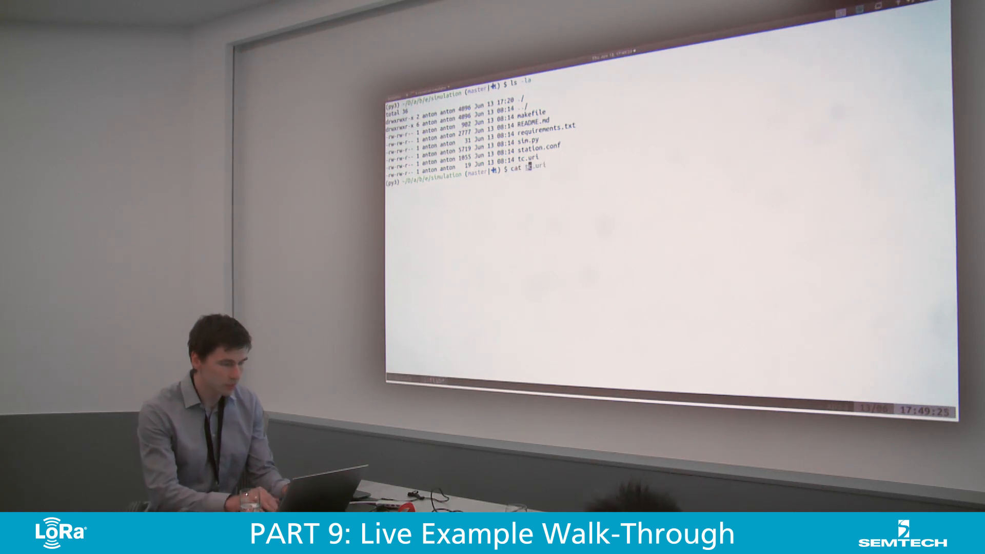
type("tc.uri")
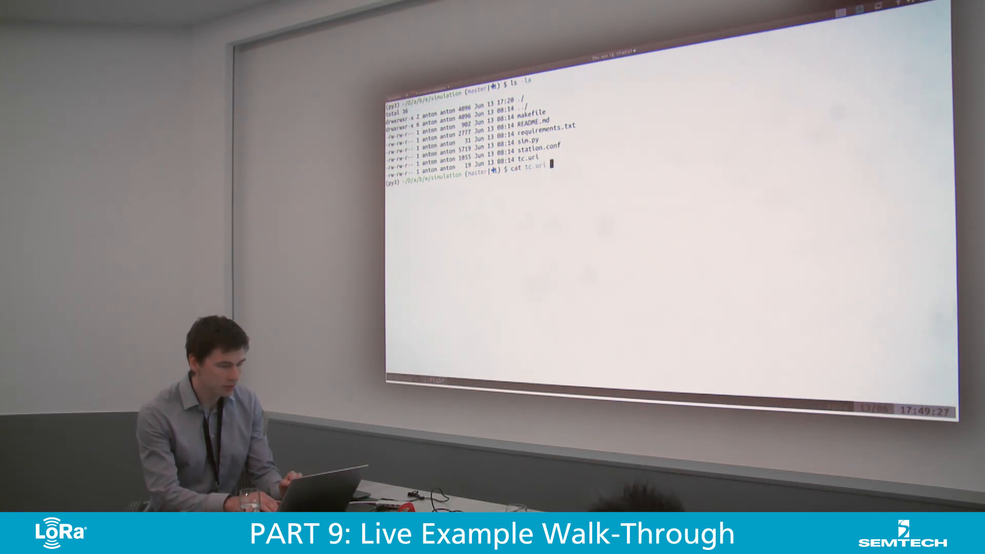
key("Return")
type("cat station.conf")
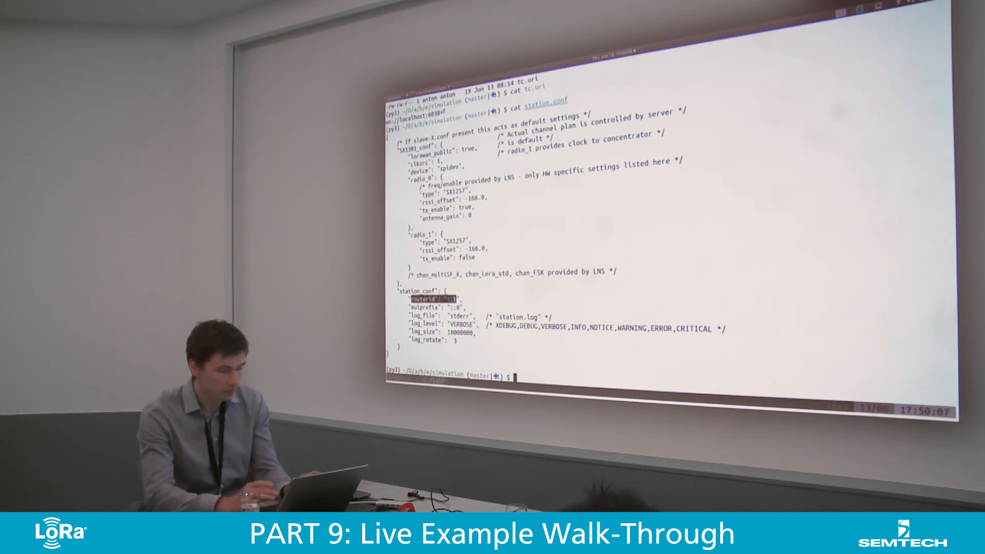
Clear the terminal screen before opening sim.py in vim
type("cle")
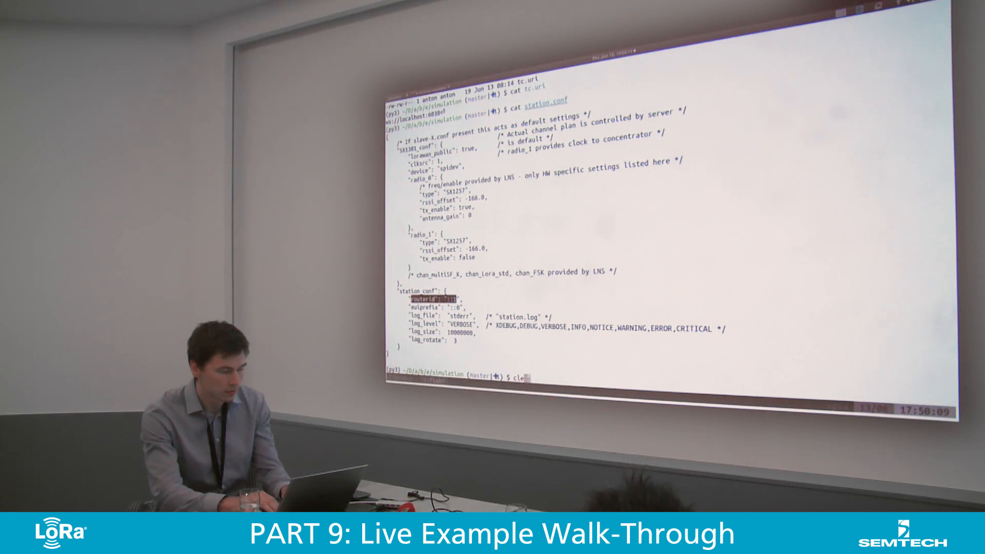
key("Return")
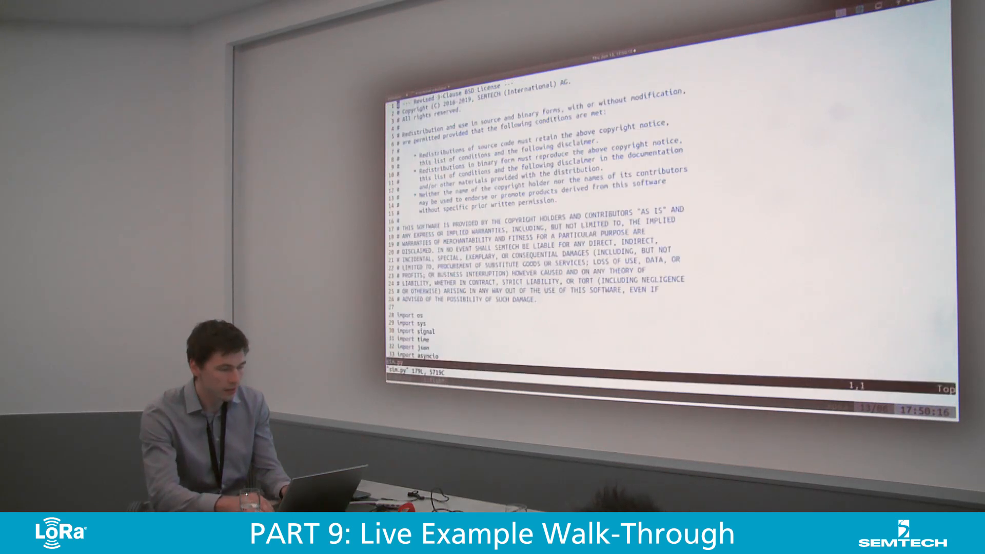
Page down through the uplink simulator and muxs classes in sim.py
scroll("down", 3)
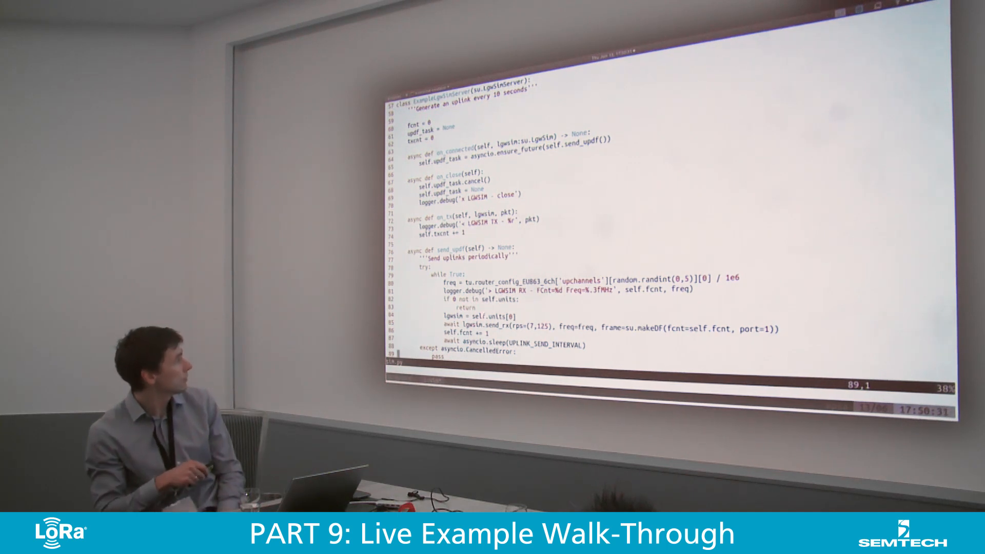
scroll("down", 3)
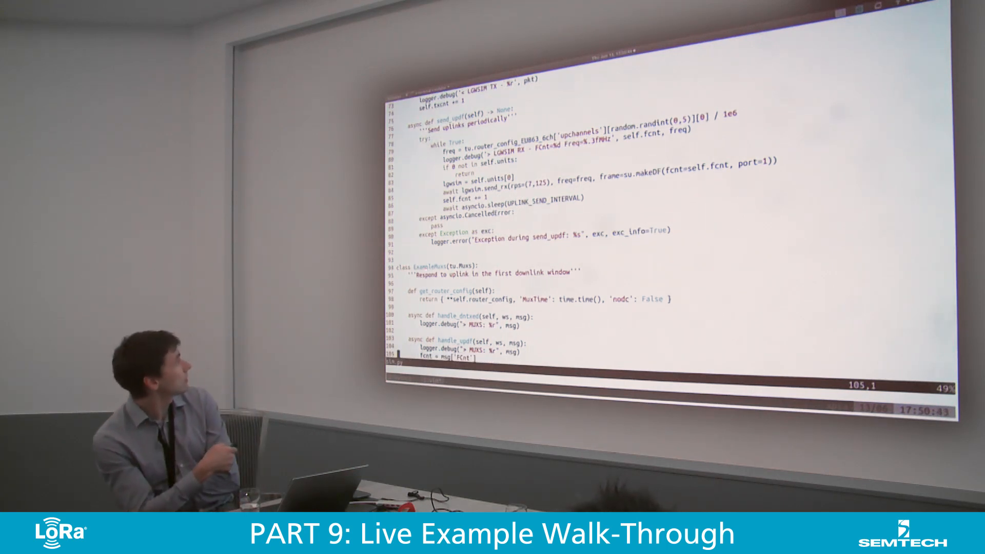
scroll("down", 3)
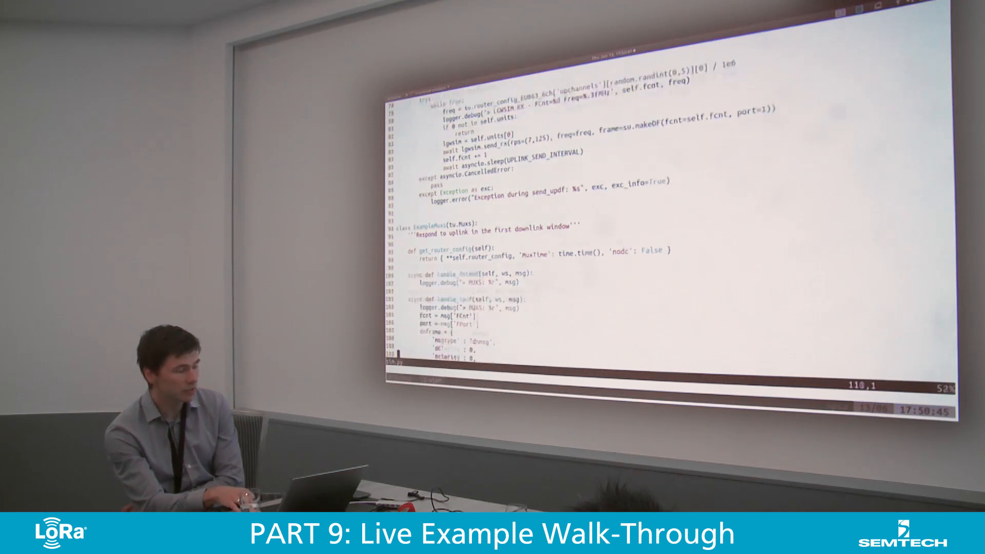
scroll("down", 3)
type("make clean")
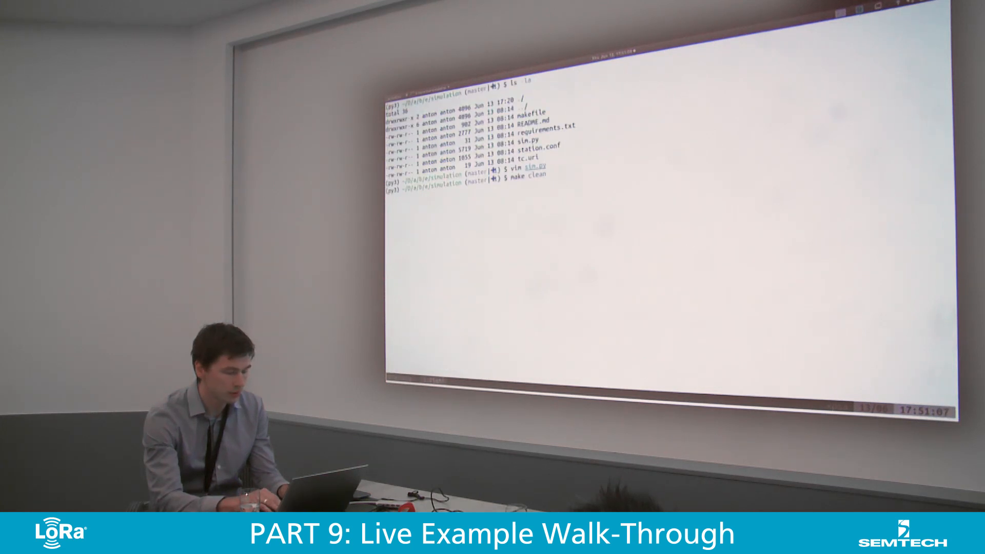
Enter 'make tmux' at the prompt to launch the simulation in tmux
type("tmux")
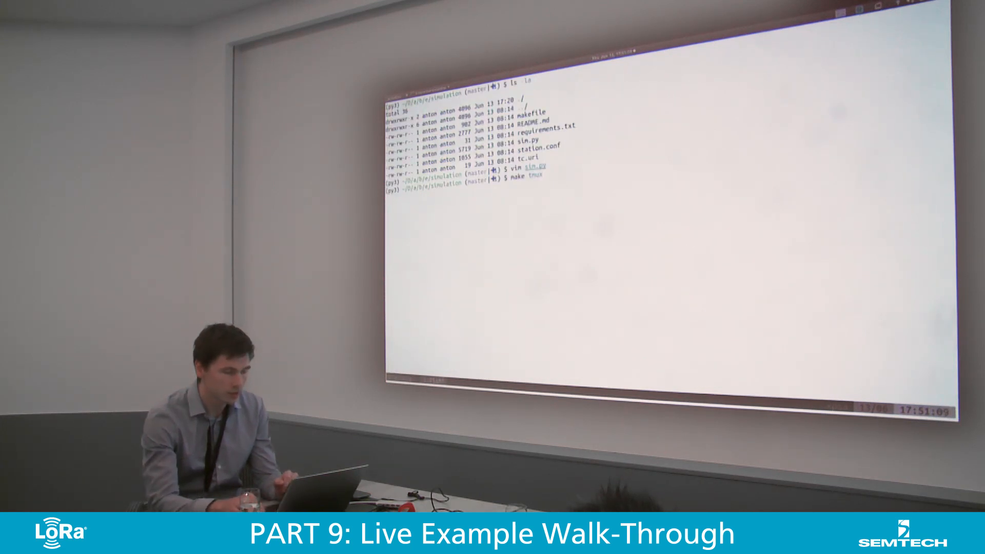